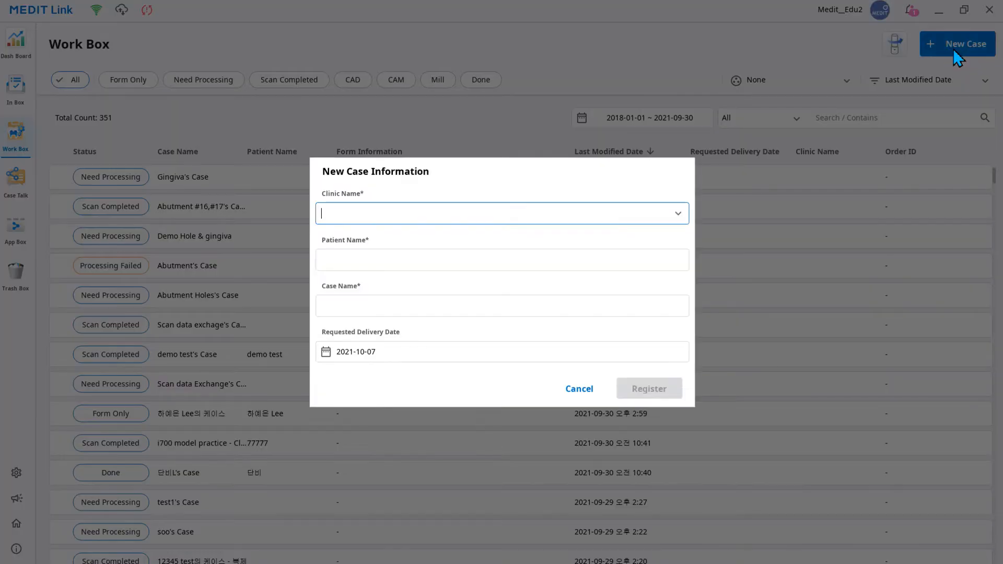
Register a new case for clinic MEDIT, patient Gingiva, named Gingiva's Case
text(MEDI)
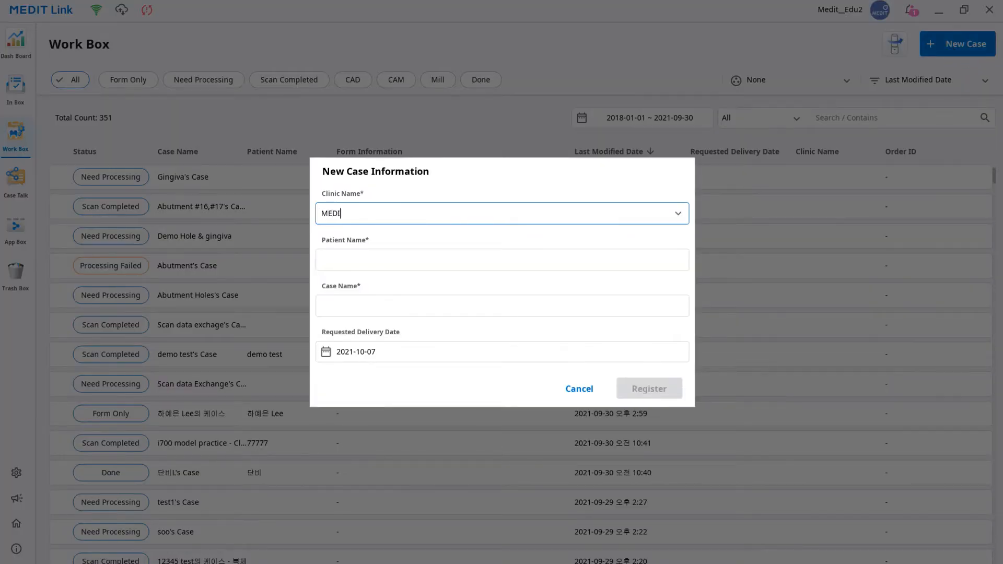
click(501, 259)
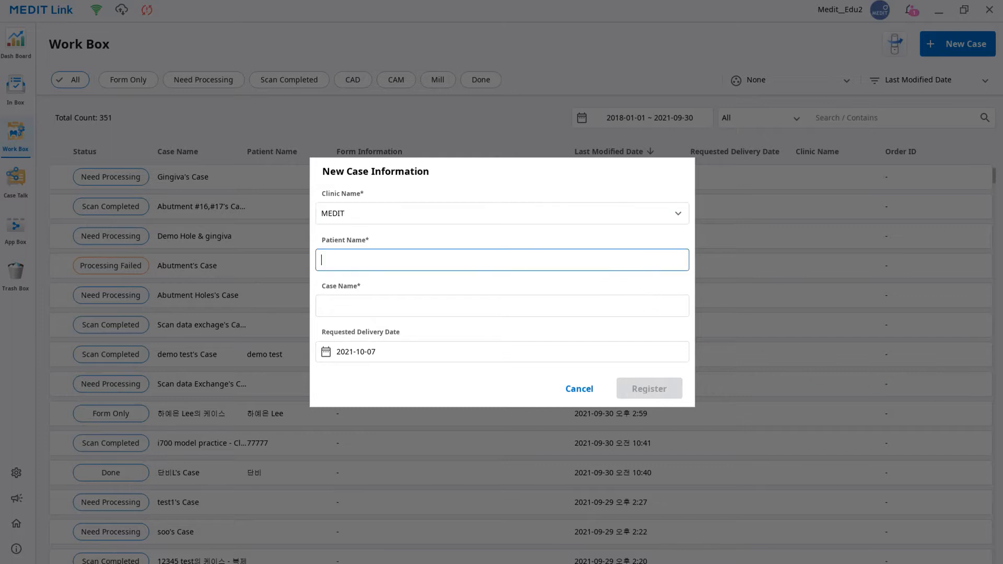
text(Gingiva)
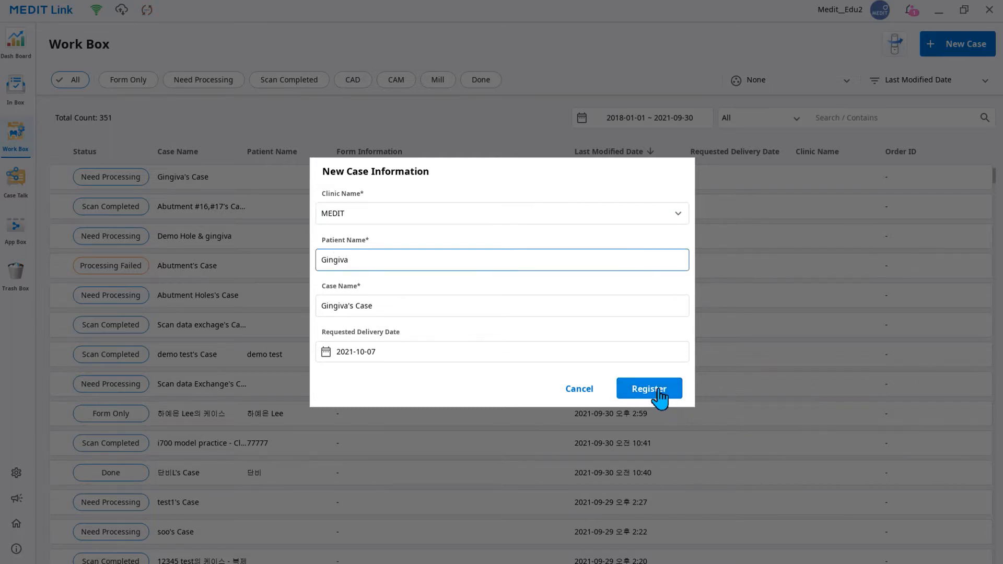
click(648, 389)
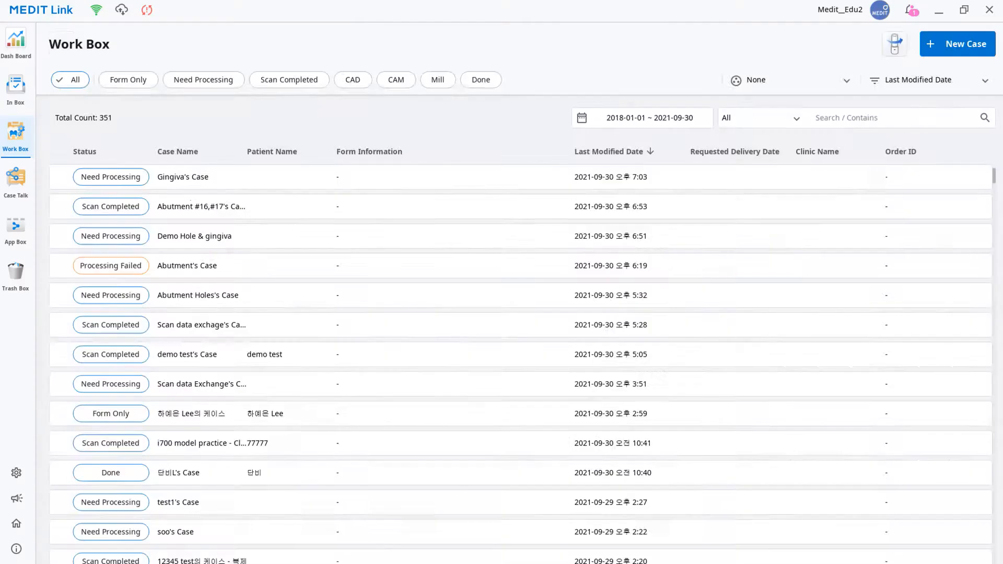
Order zirconia A2 crowns for teeth 16 and 17 in Gingiva's Case and save
double_click(182, 176)
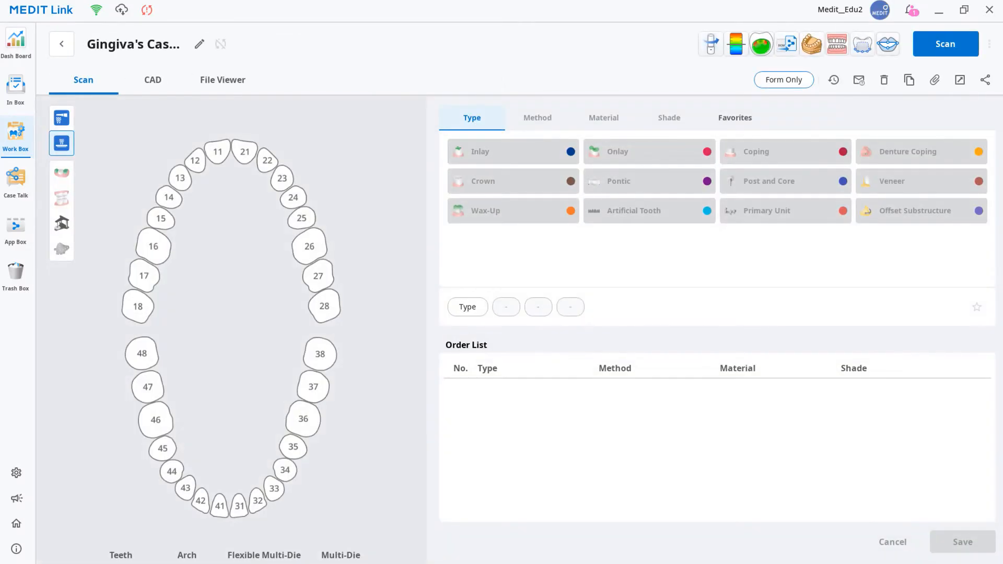
click(152, 247)
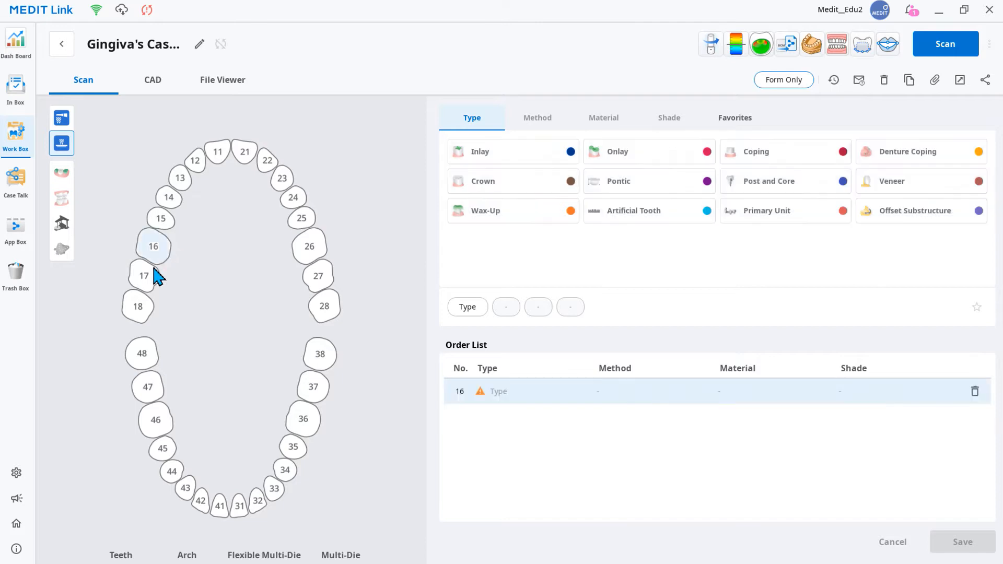
click(143, 276)
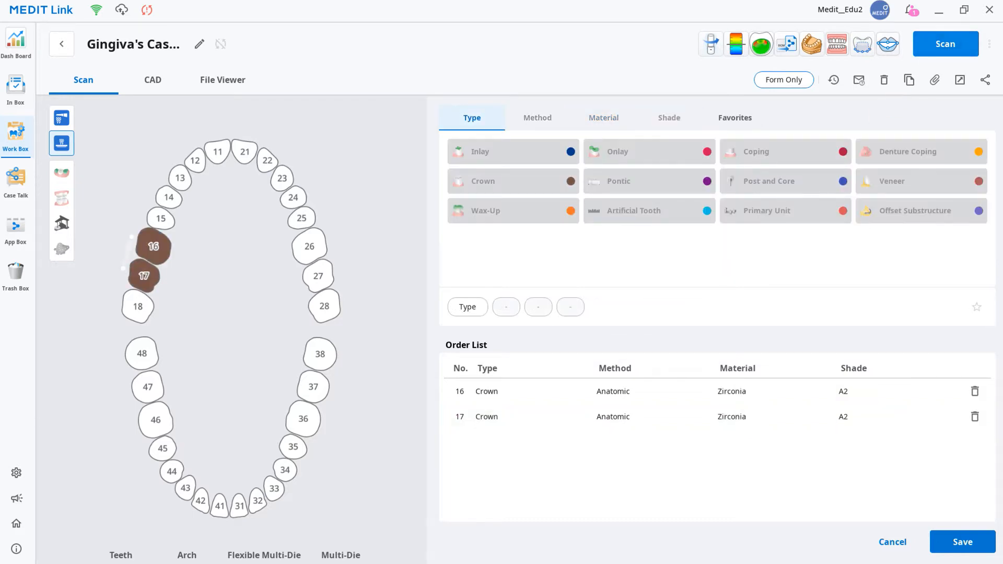
click(945, 44)
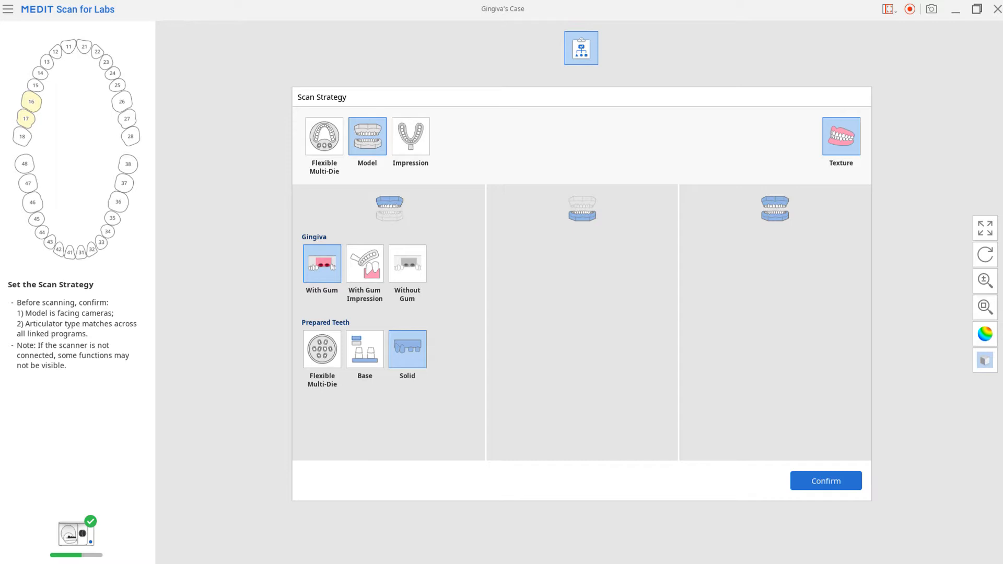
mouse_move(186, 193)
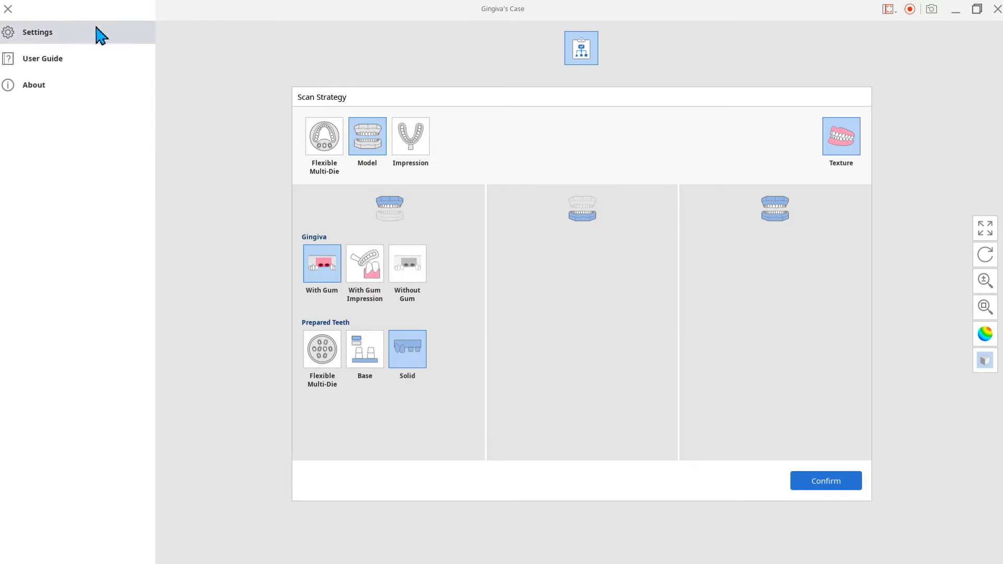
Switch off Remove Base from Gingiva Scan under Merge Option in the scan settings
click(38, 32)
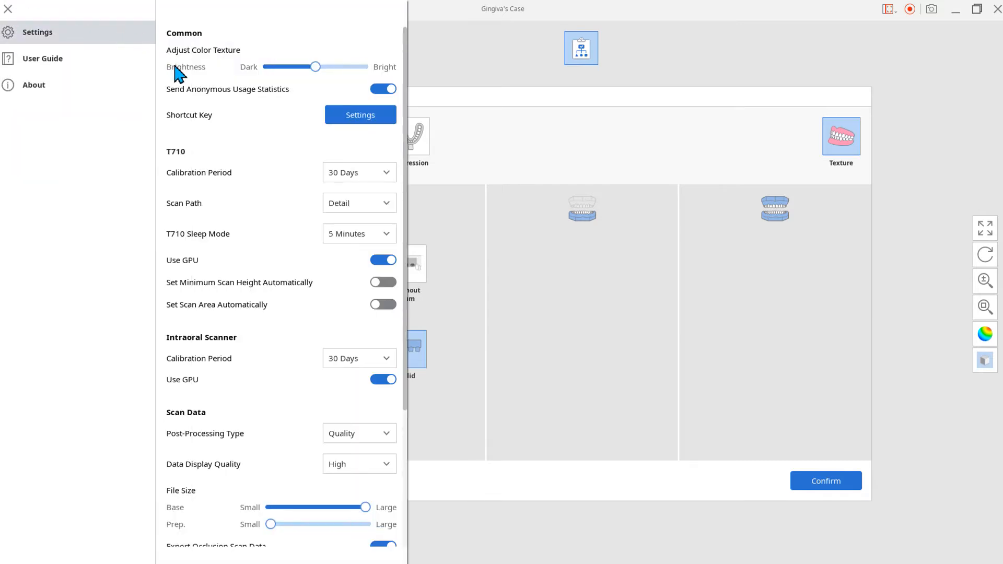
scroll(down, 3)
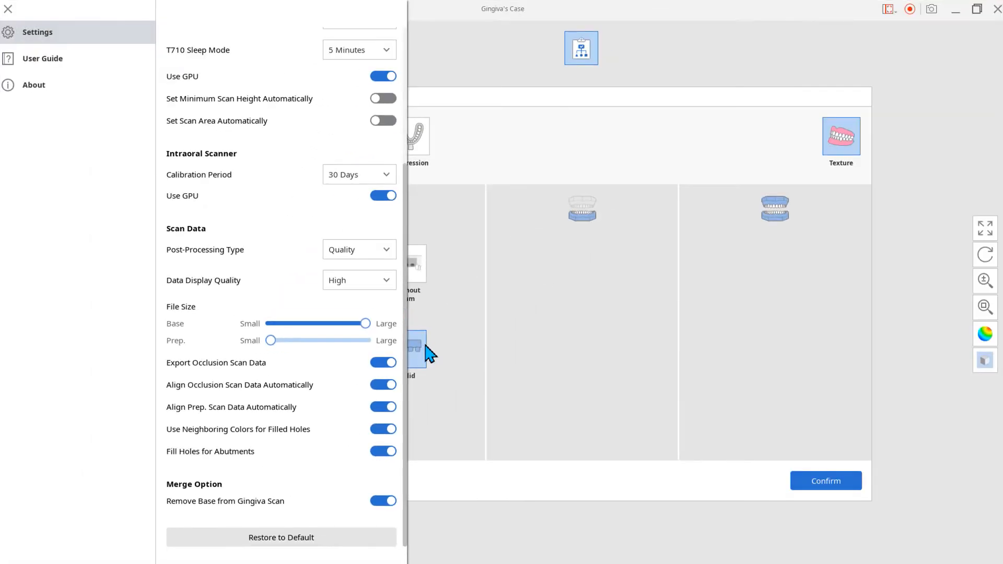
click(382, 501)
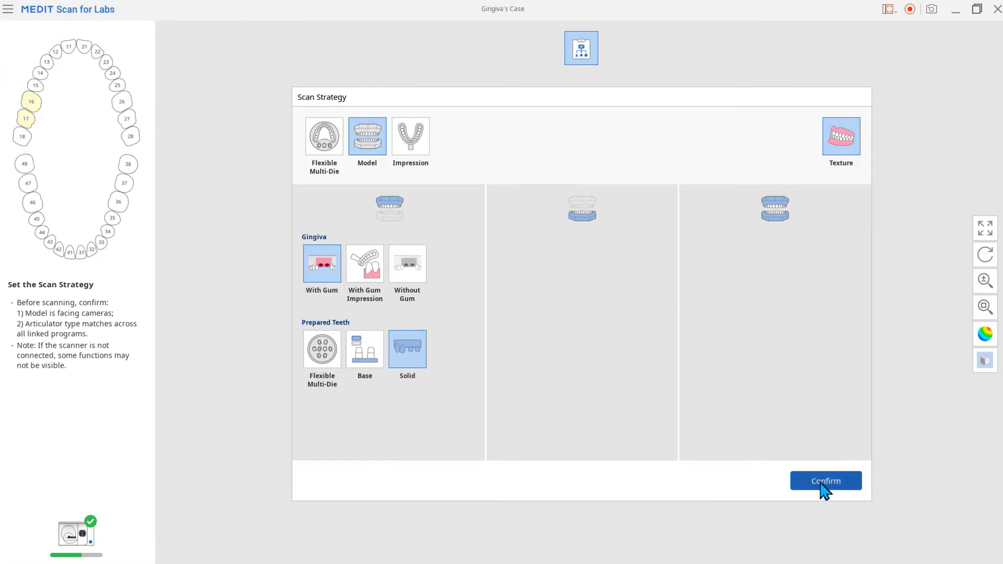
Confirm the model-with-gum strategy and scan area, scan the gingiva model and inspect it
click(825, 480)
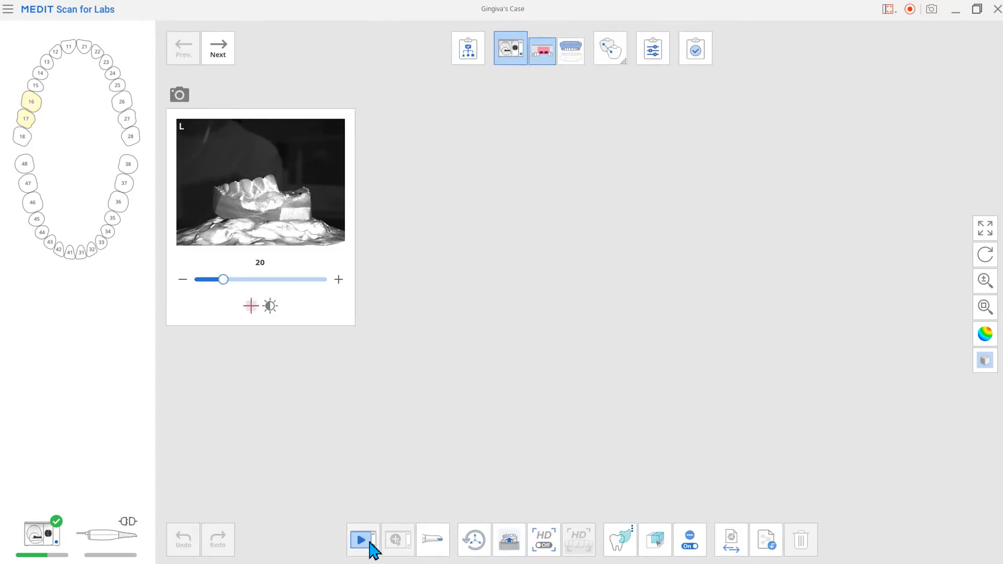
click(360, 539)
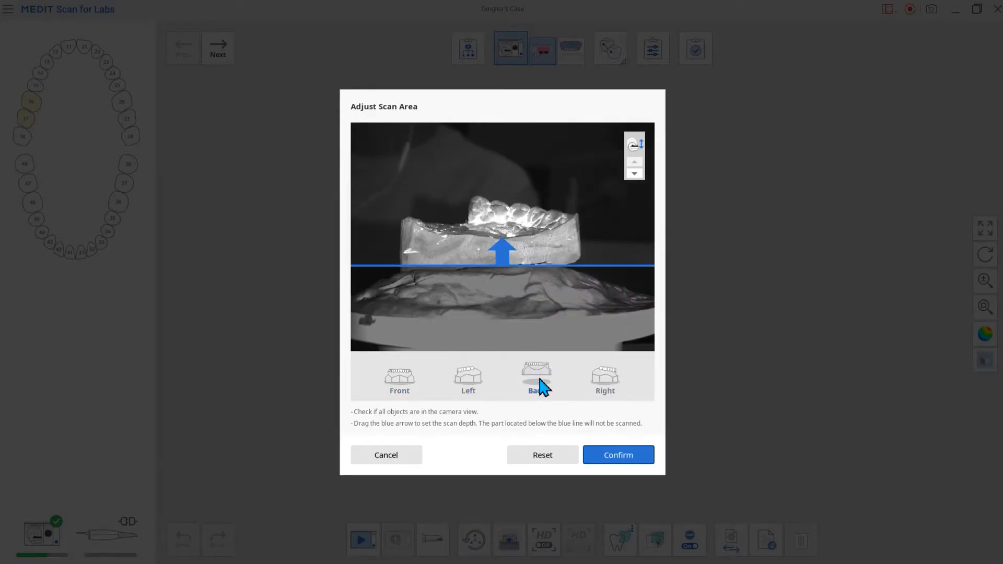
click(616, 455)
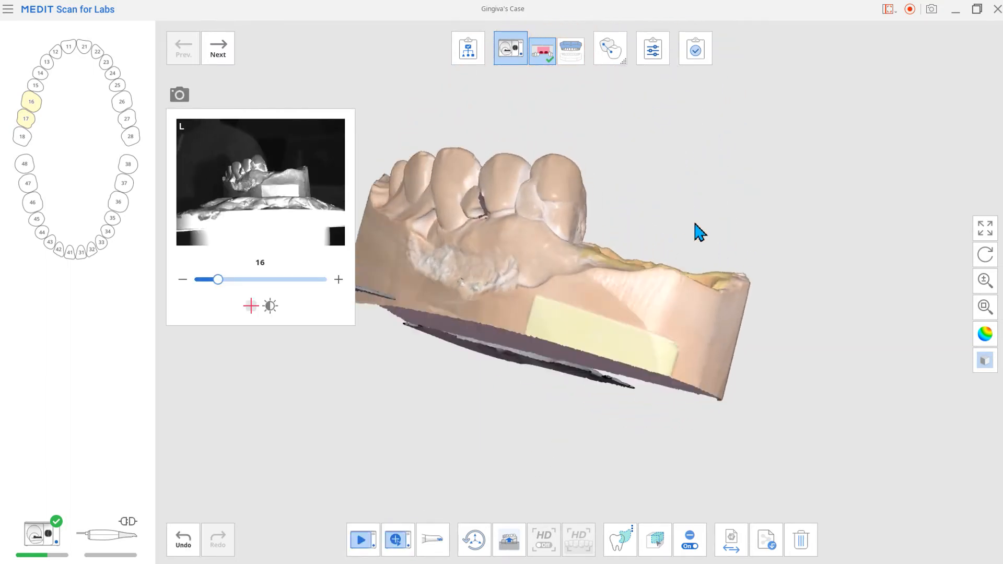
drag(697, 230, 569, 291)
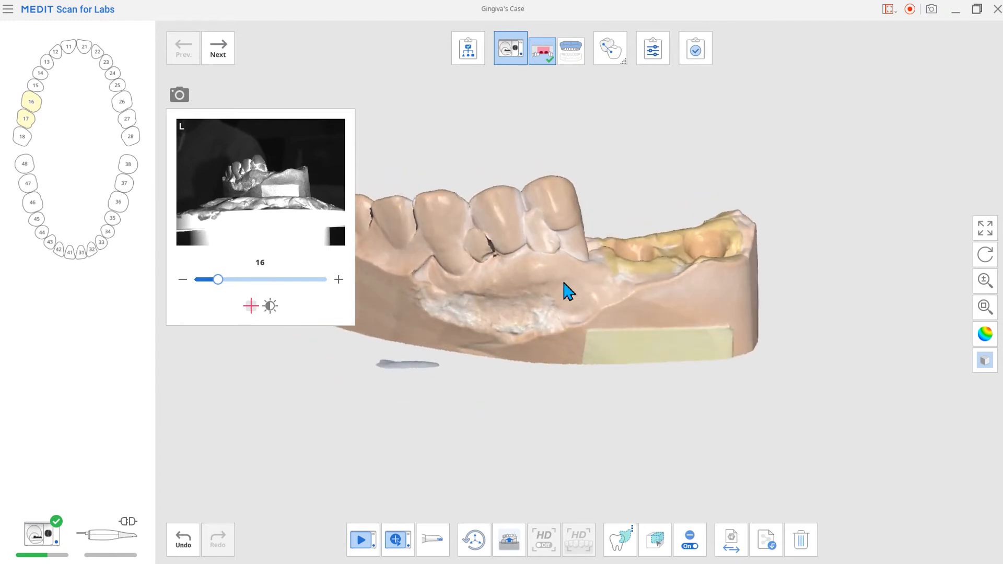
drag(566, 292, 573, 109)
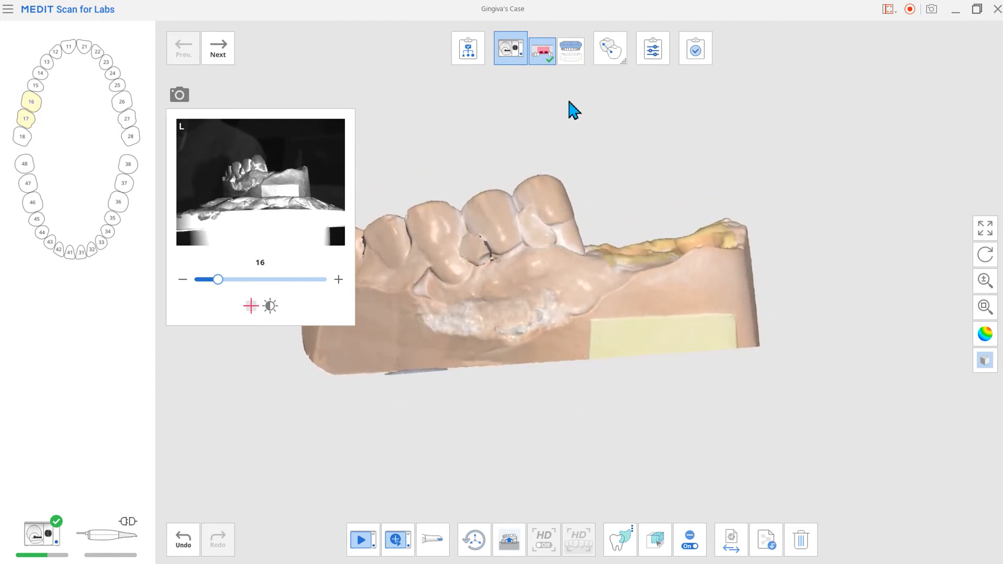
Advance to the base stage and scan the maxillary base
click(569, 48)
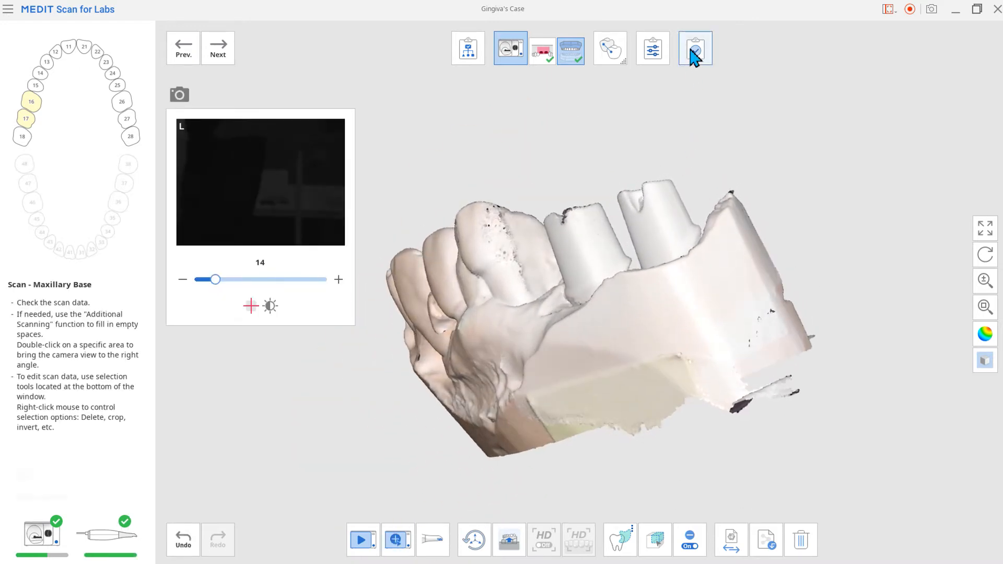
Complete scanning so Gingiva's Case returns to MEDIT Link with crowns 16 and 17
click(695, 48)
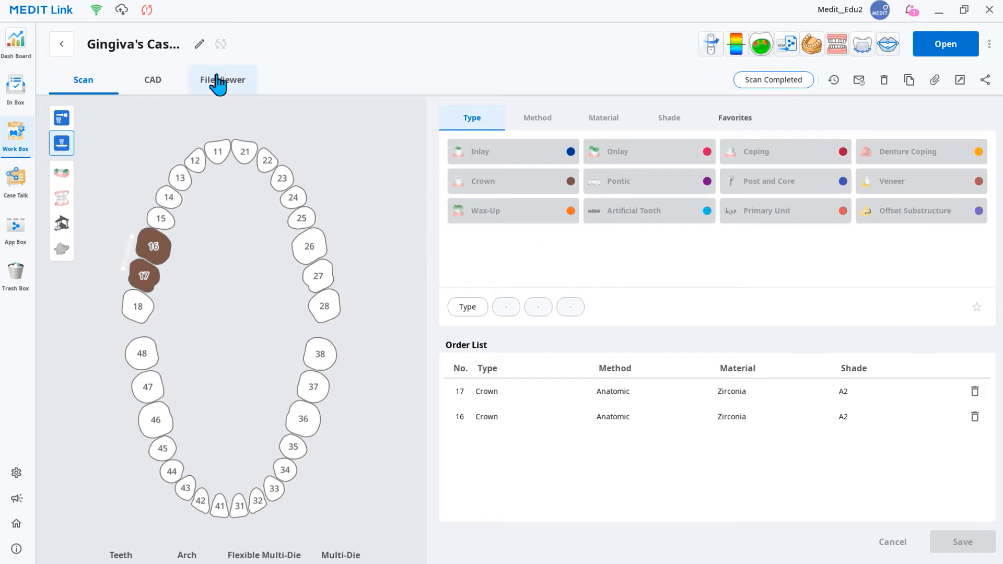
View the maxilla scan in File Viewer, toggling Gingiva and Base layers, then reopen scanning
click(221, 80)
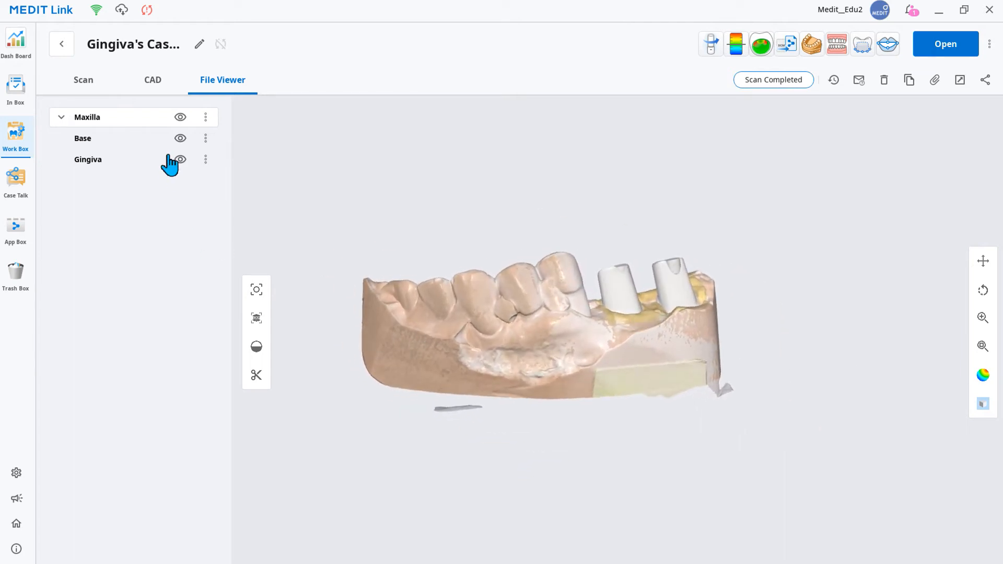
click(181, 138)
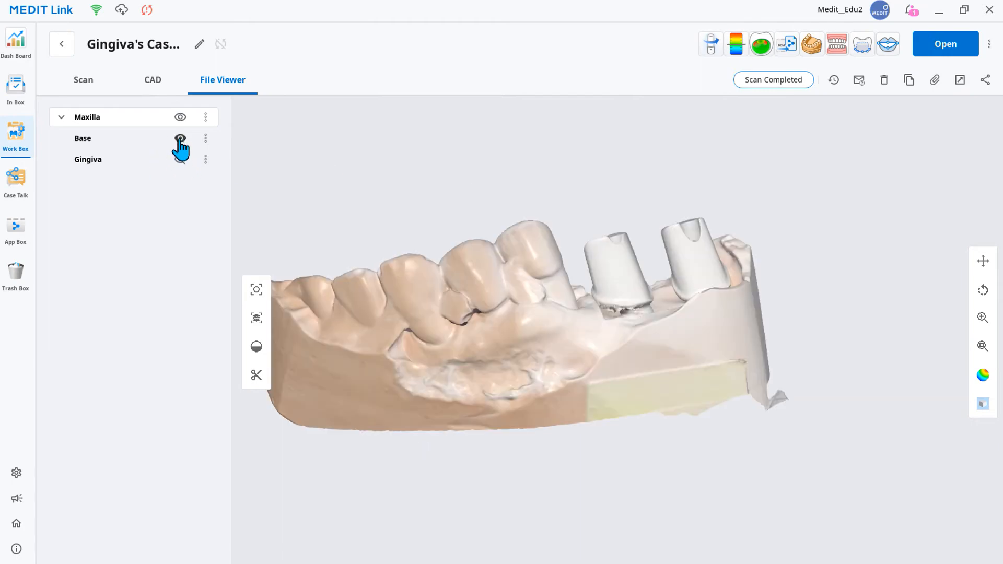
click(181, 159)
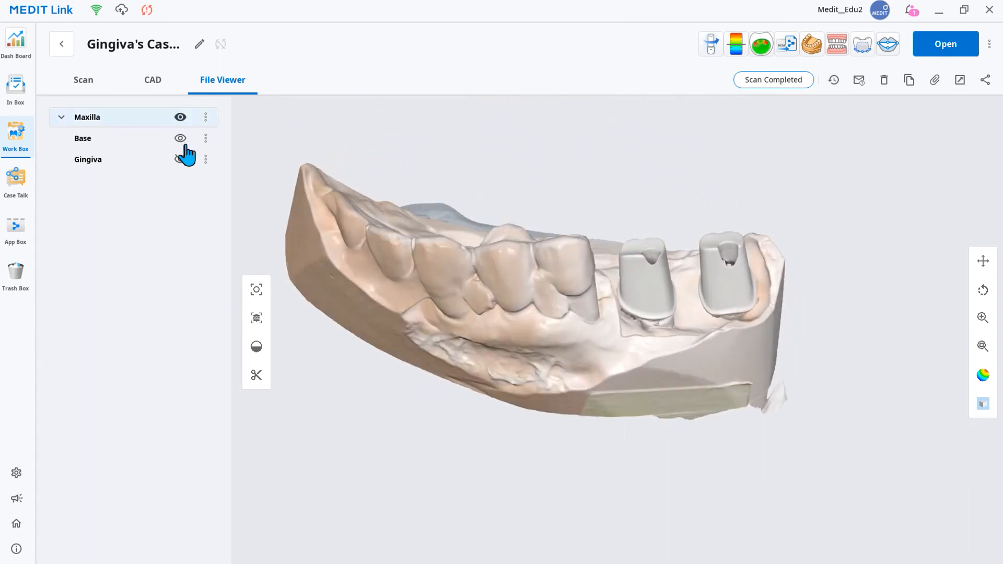
click(181, 159)
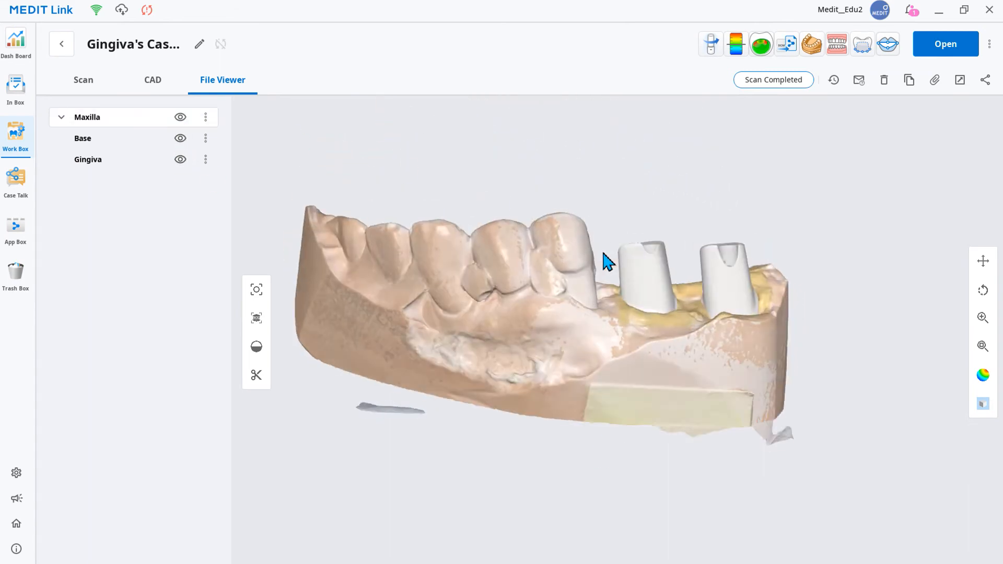
drag(605, 259, 508, 262)
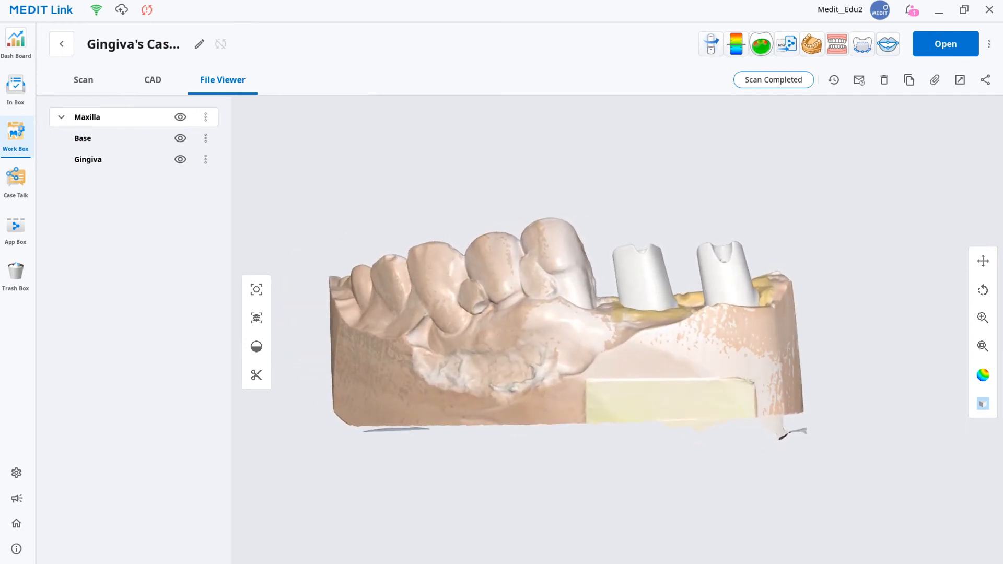
click(945, 44)
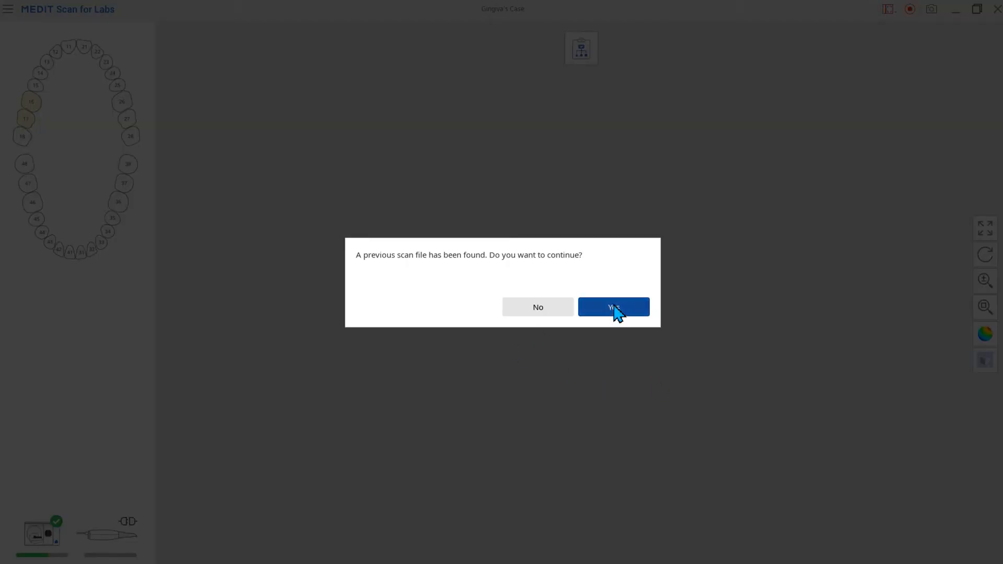
Continue the previous scan data and switch on Remove Base from Gingiva Scan in Settings
click(612, 307)
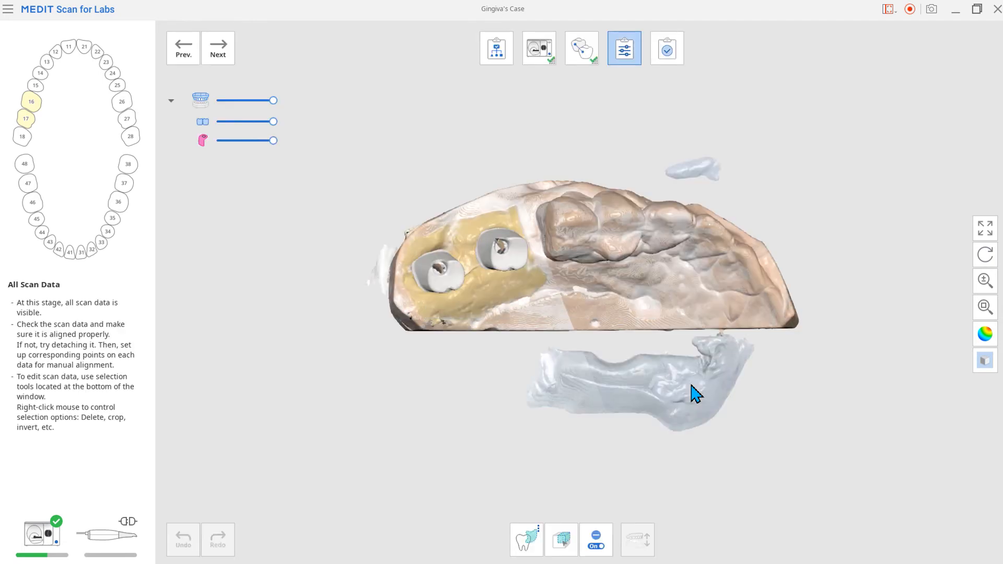
mouse_move(618, 398)
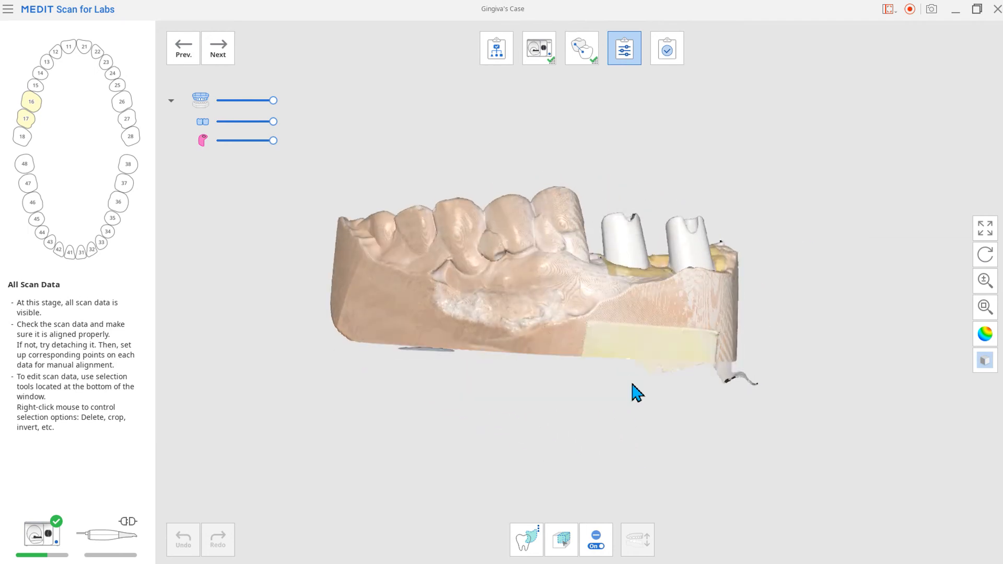
drag(636, 392, 547, 366)
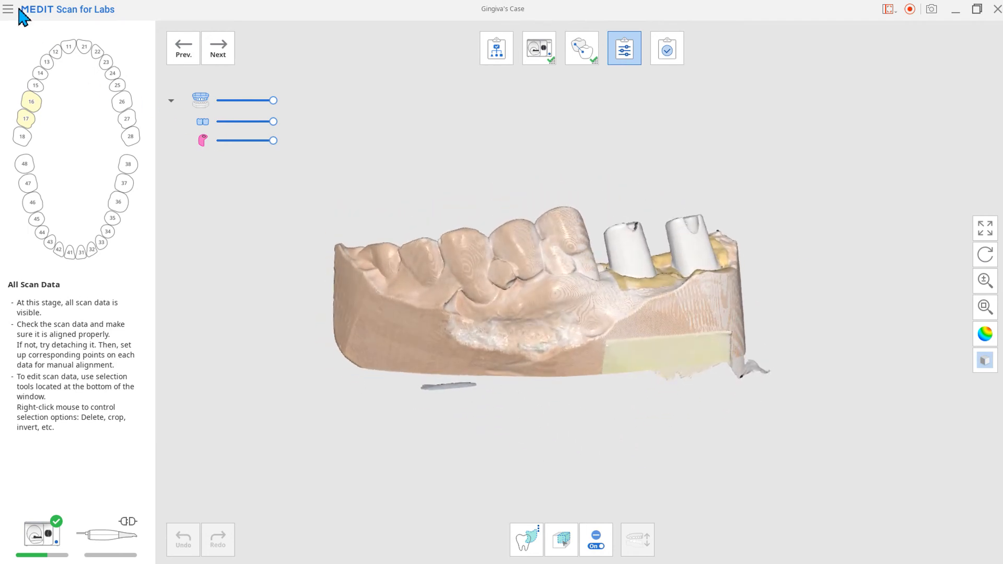
click(8, 9)
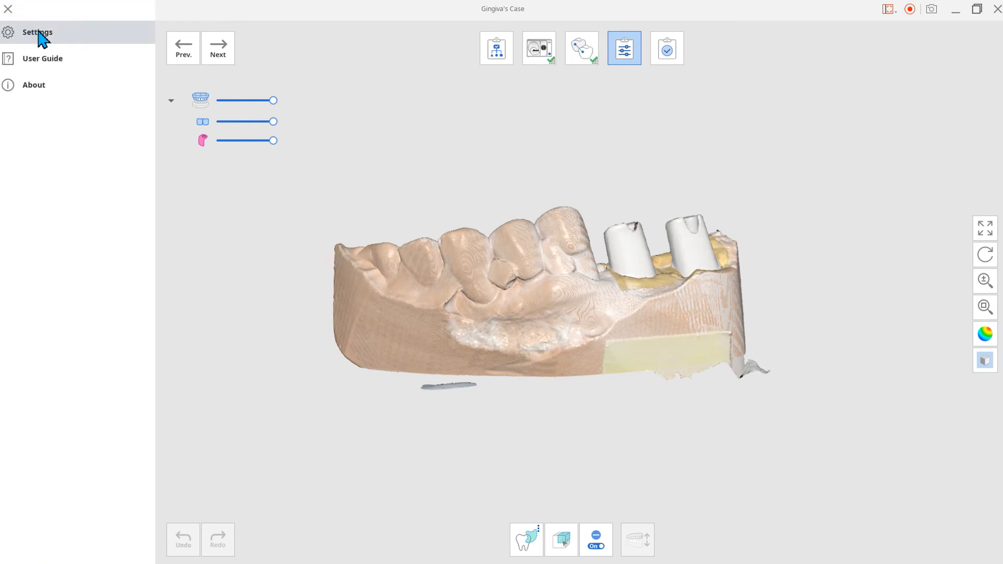
click(37, 33)
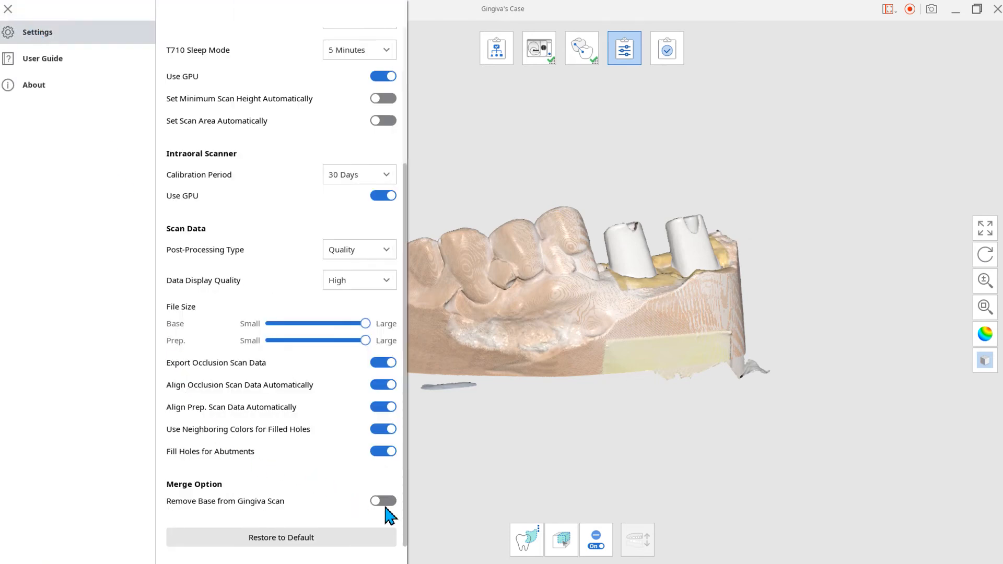
click(382, 501)
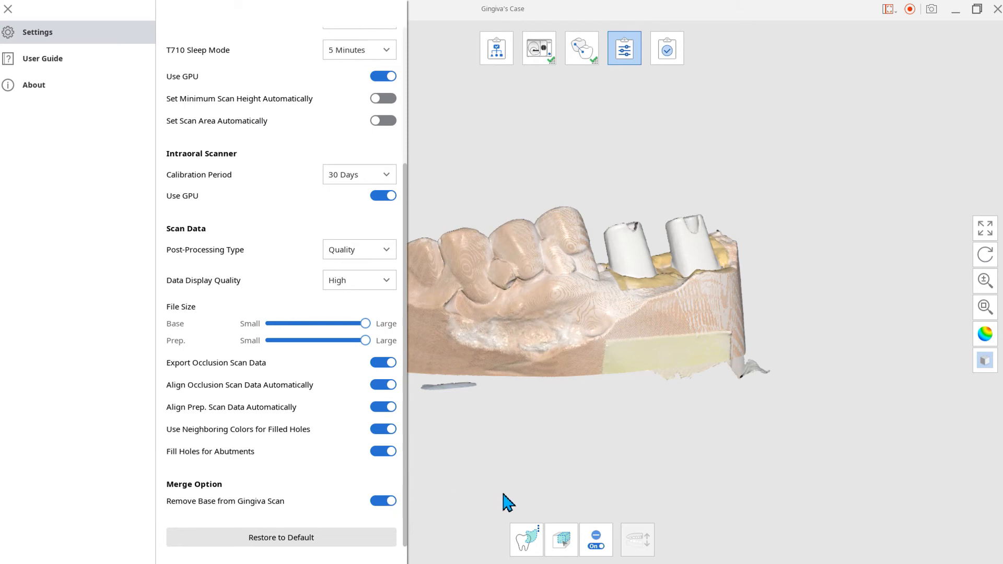
click(666, 48)
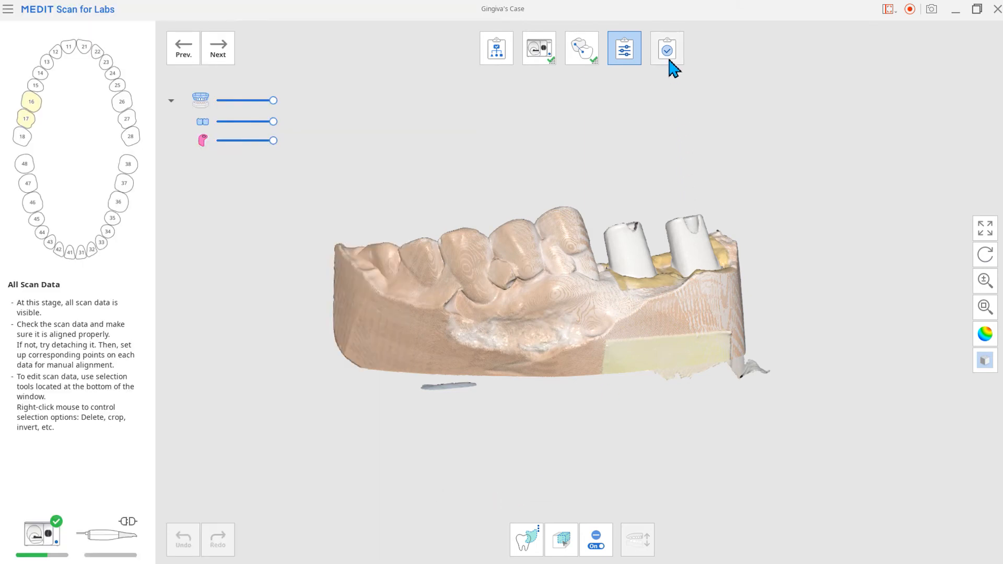
Finish the scan and send the data back to MEDIT Link as Scan Completed
click(667, 48)
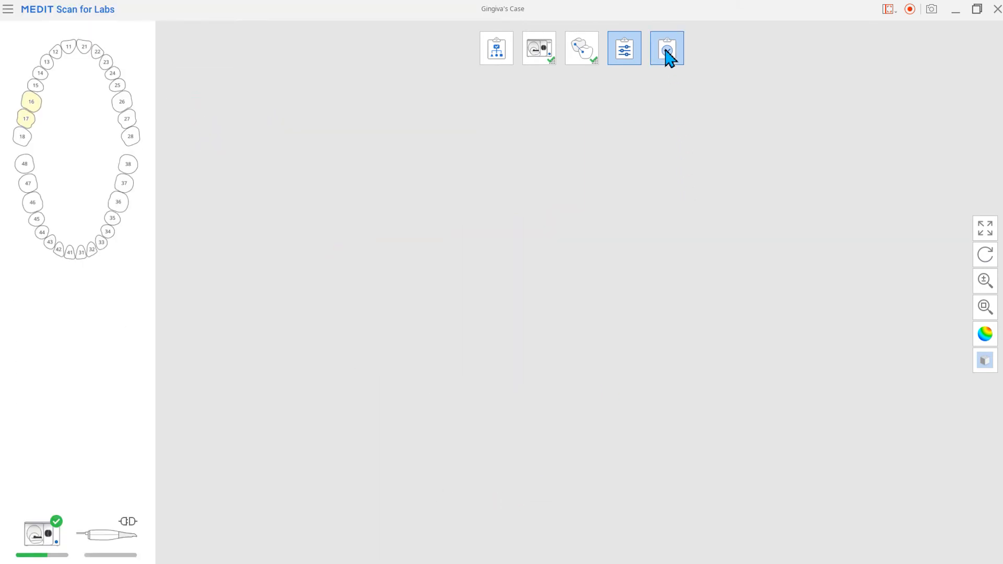
click(667, 48)
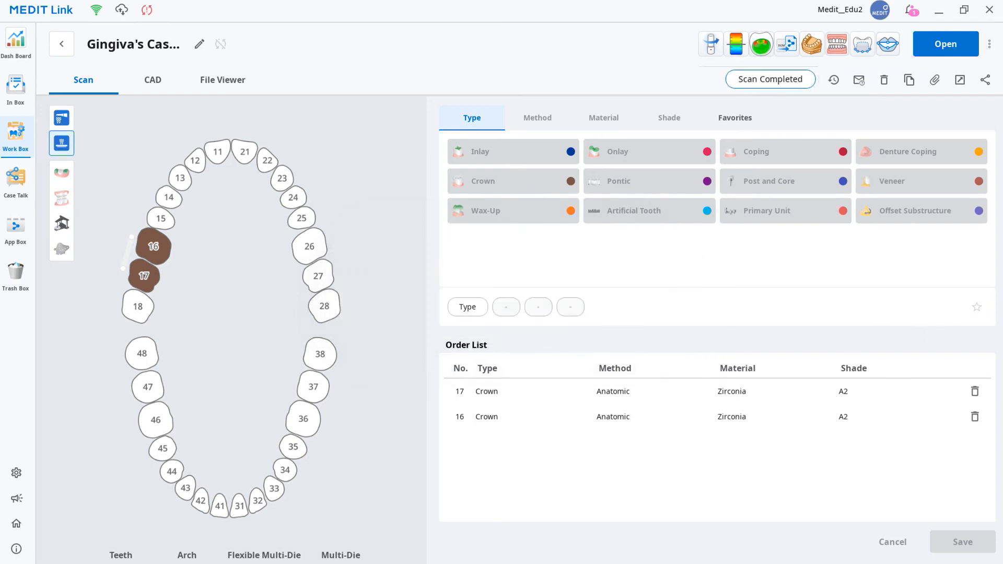
Show the rescanned Maxilla layer in the case's File Viewer
click(223, 79)
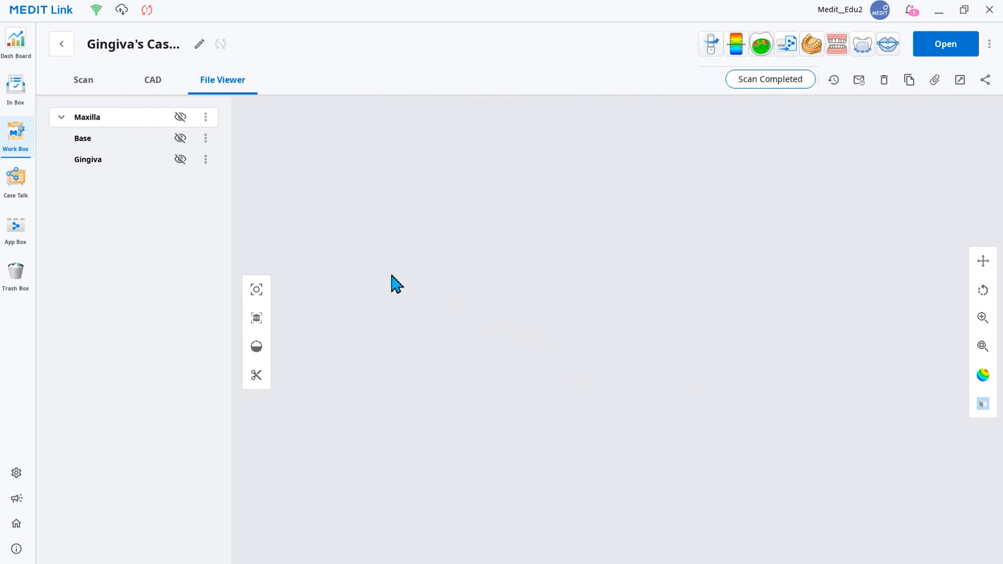
click(180, 117)
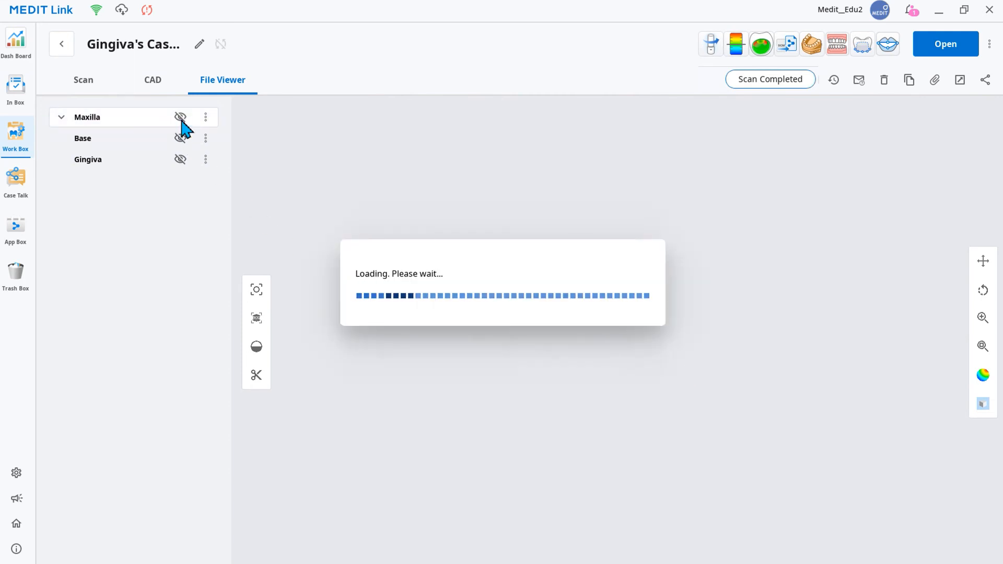
click(181, 116)
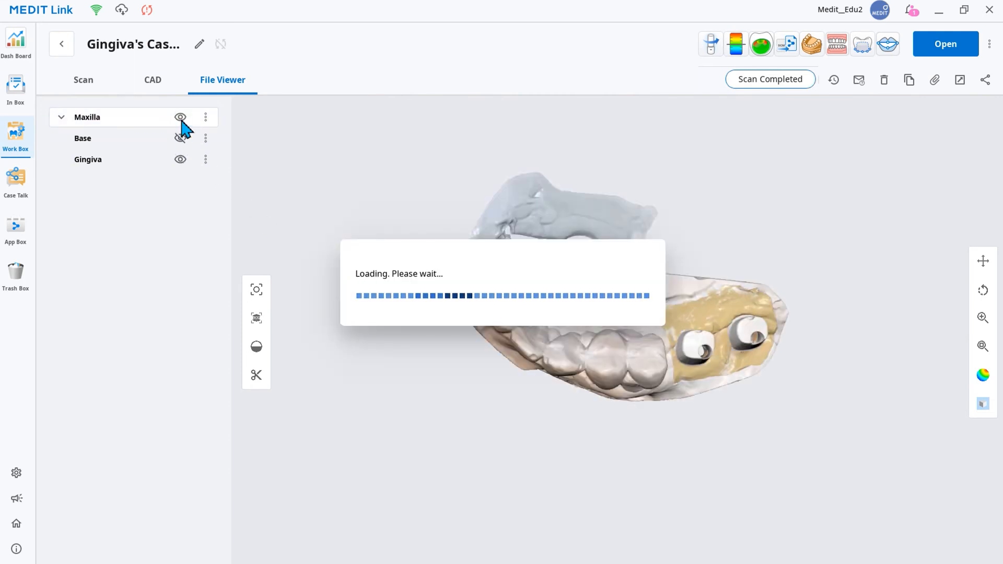